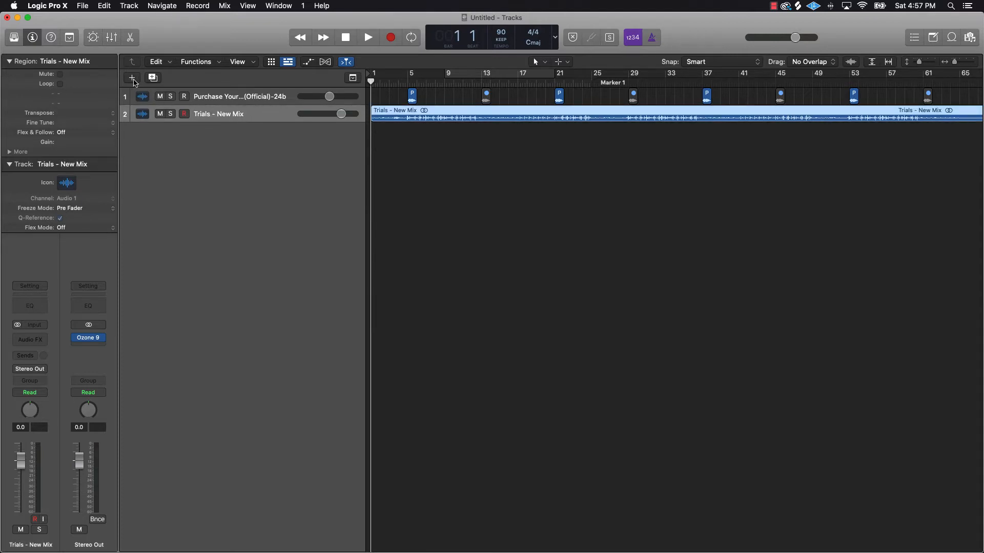
Step: Create a new audio track through the New Track options
left_click(132, 77)
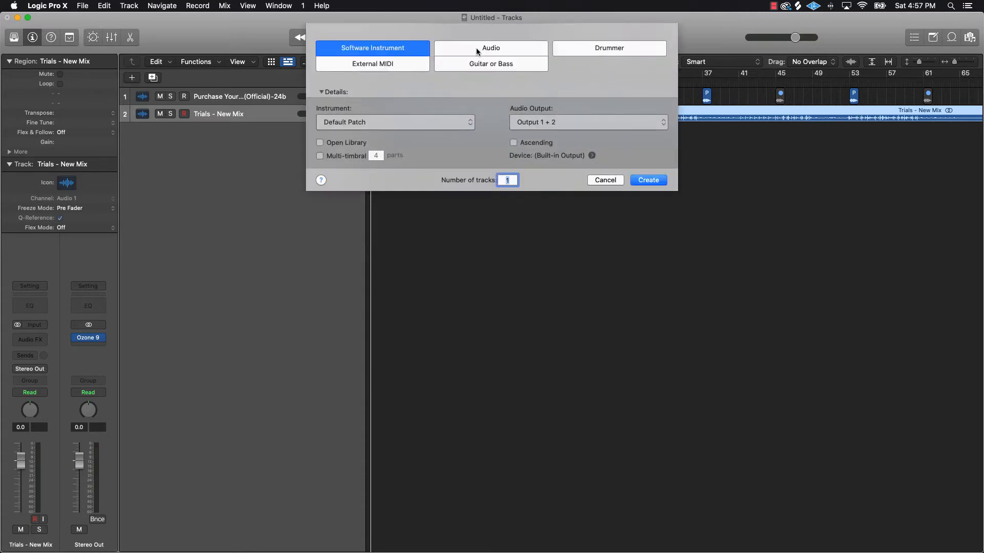
left_click(491, 48)
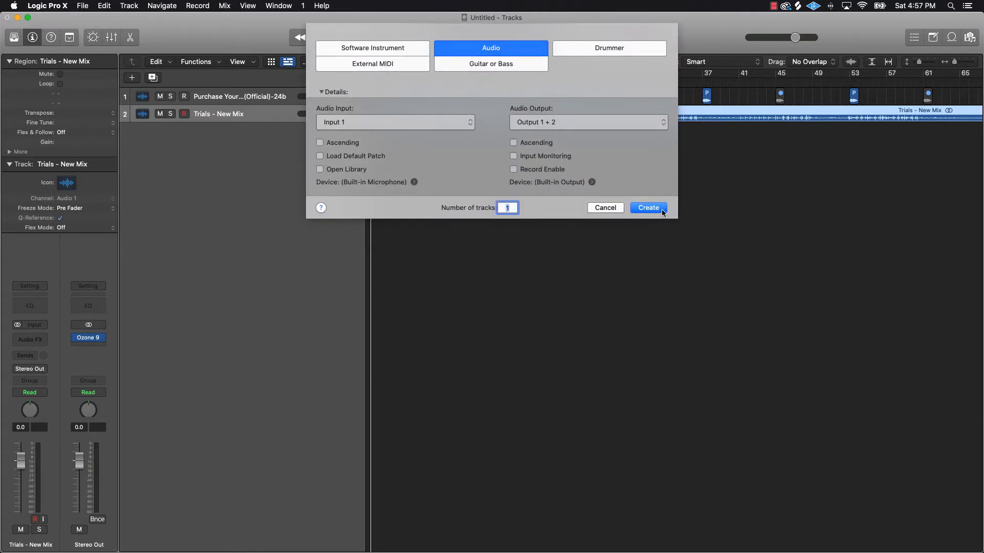
left_click(648, 208)
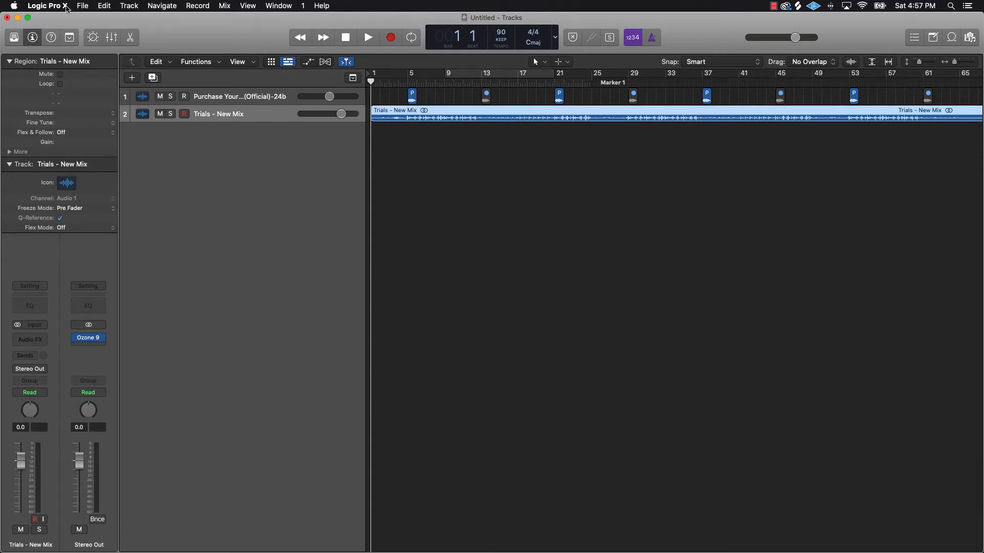
left_click(129, 5)
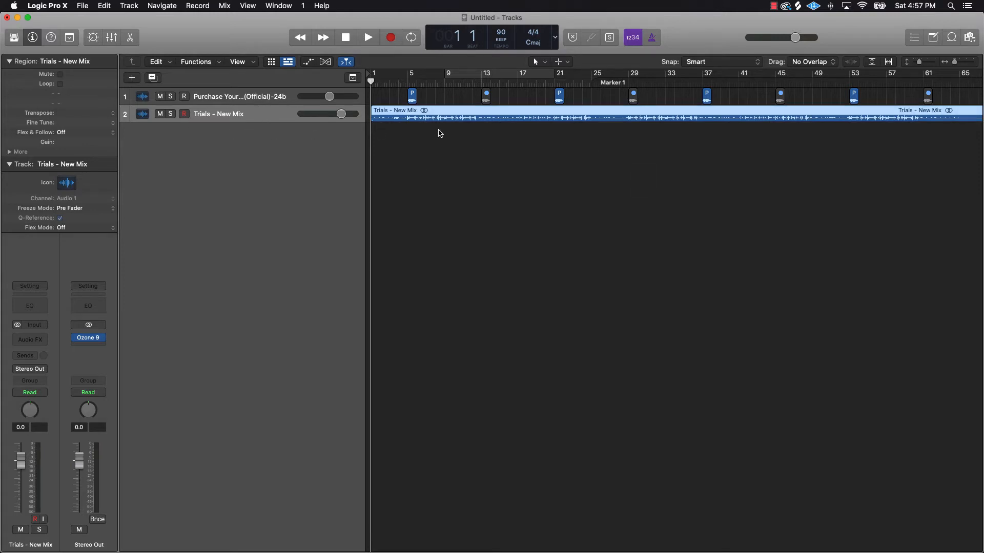
mouse_move(778, 145)
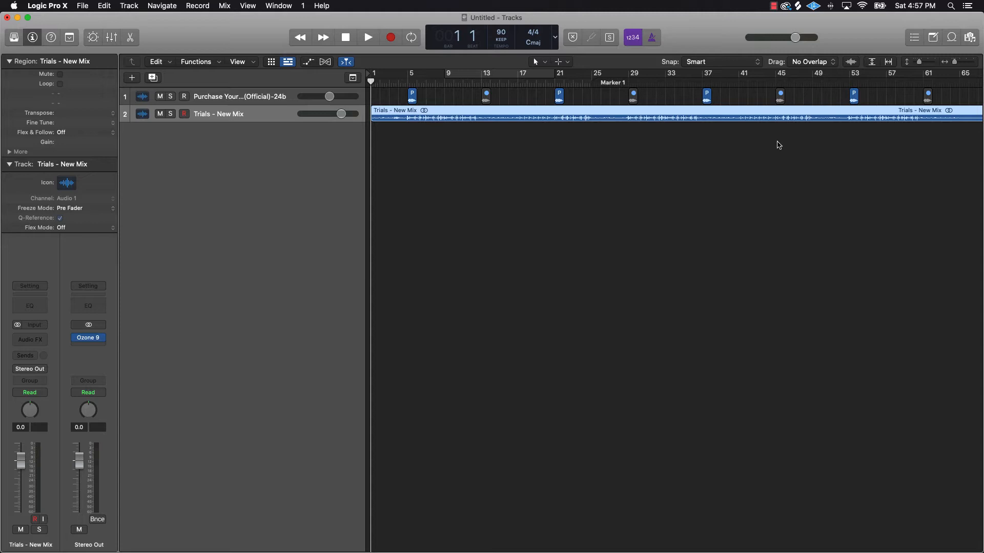
mouse_move(457, 164)
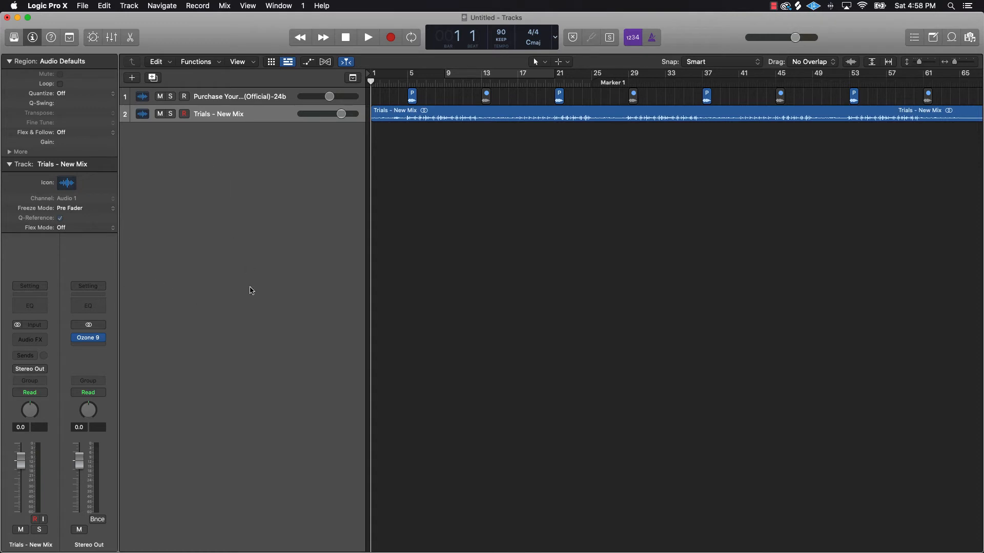
Step: Add more audio tracks by double-clicking the empty track header area
left_click(131, 77)
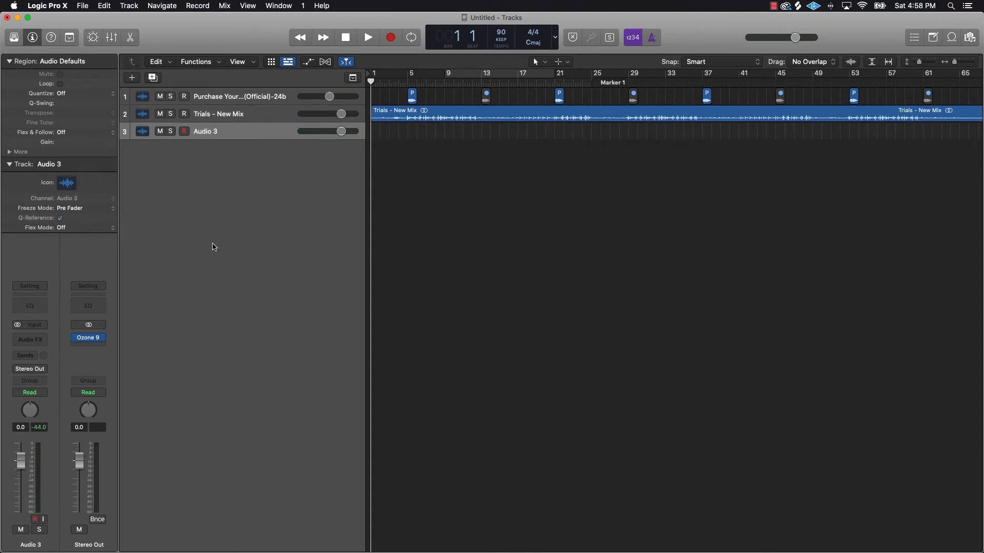
left_click(131, 78)
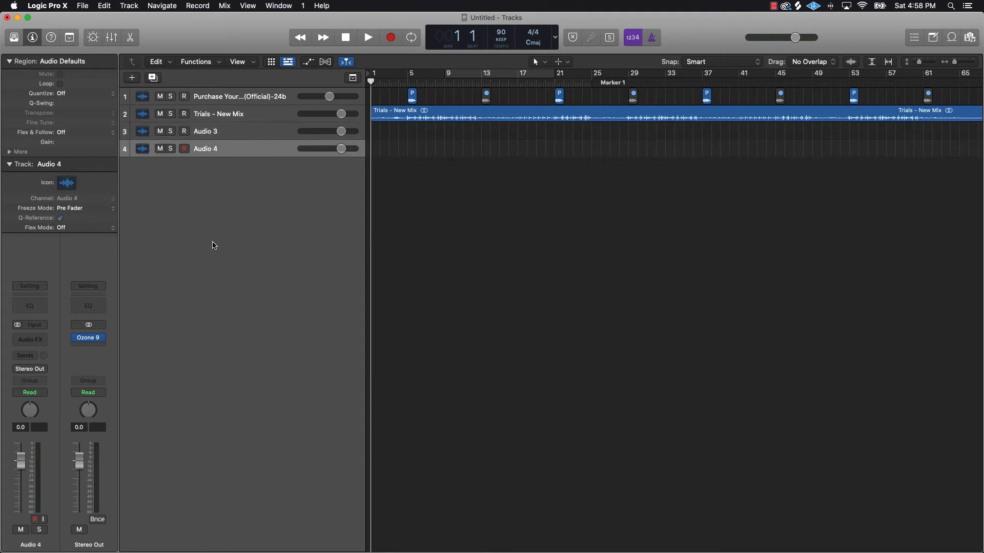
left_click(132, 77)
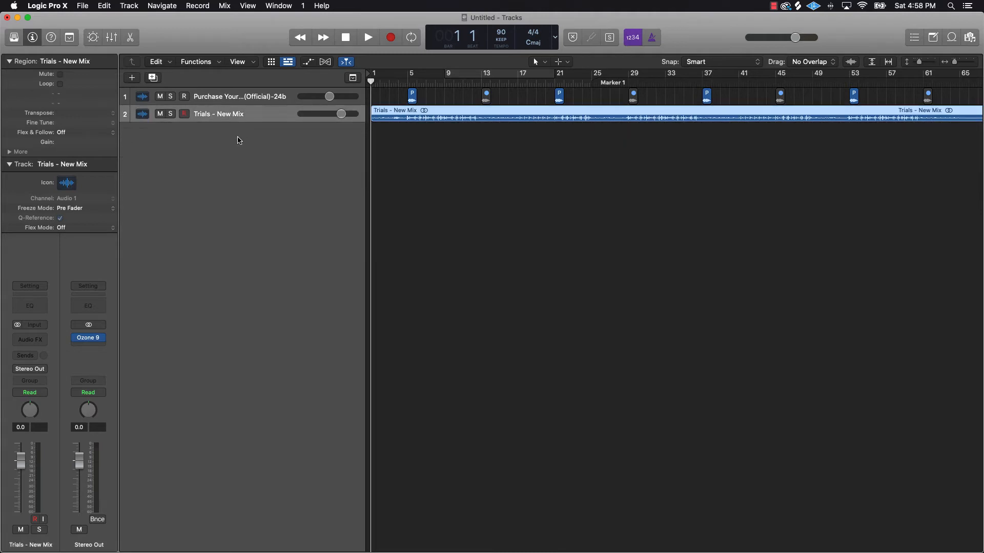
Step: Add a software instrument track, collapse the Track inspector, and browse the Instrument slot menu
left_click(132, 78)
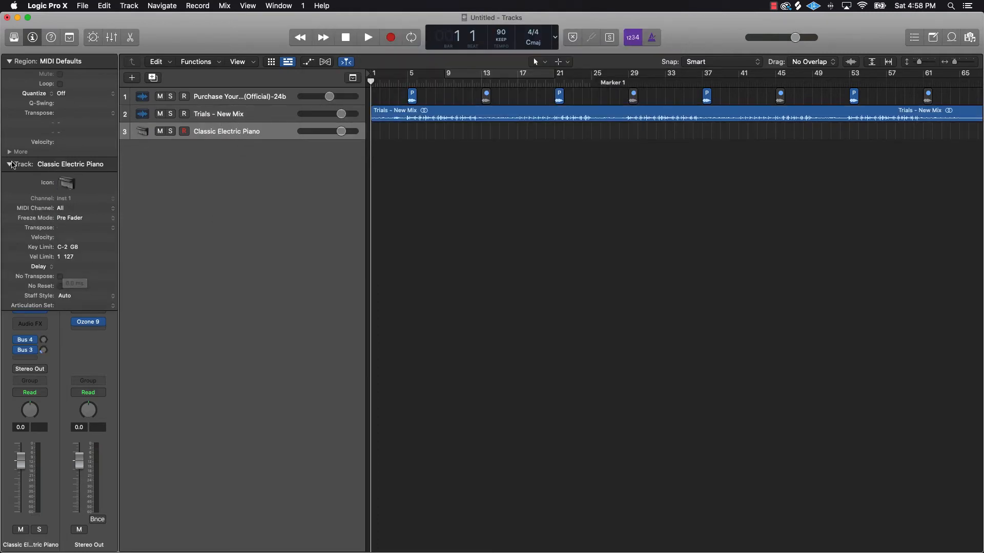
left_click(9, 164)
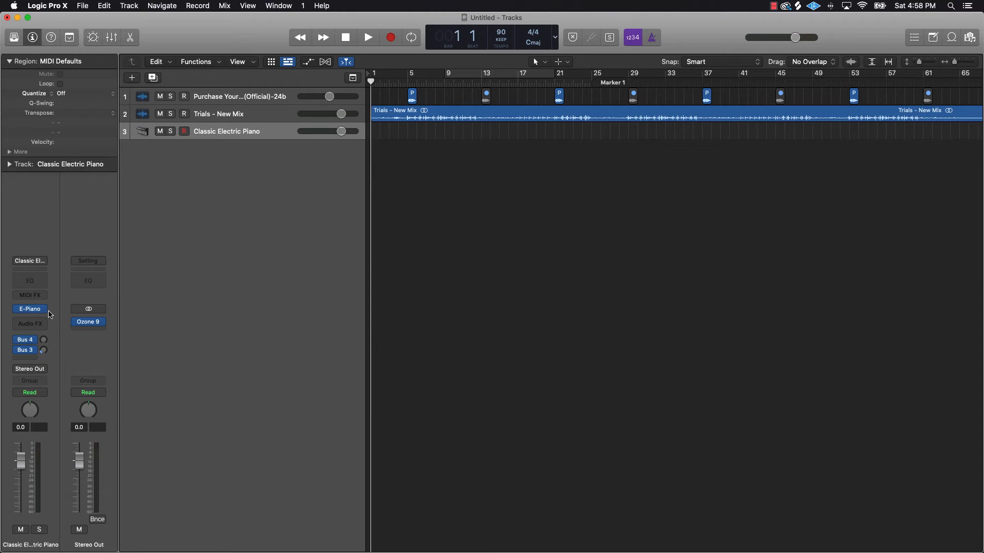
left_click(28, 308)
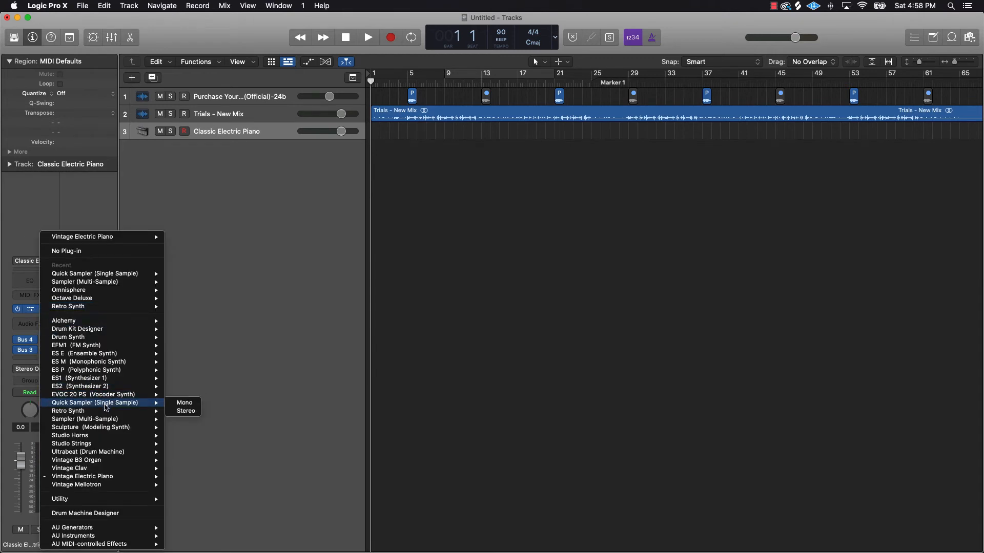
left_click(185, 402)
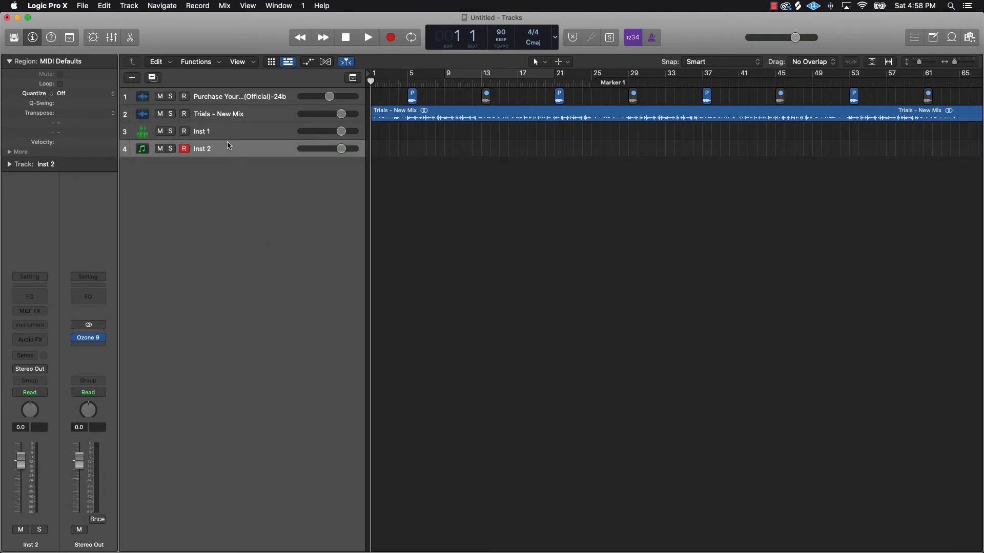
Step: Leave Inst 2 without an instrument plug-in, add more instrument tracks, then cancel the New Track dialog
left_click(30, 324)
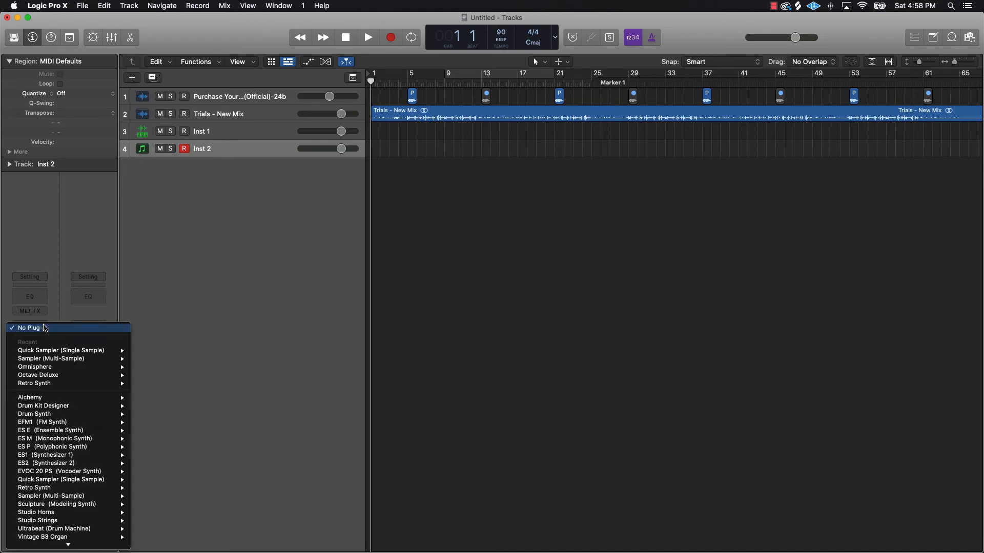
left_click(33, 327)
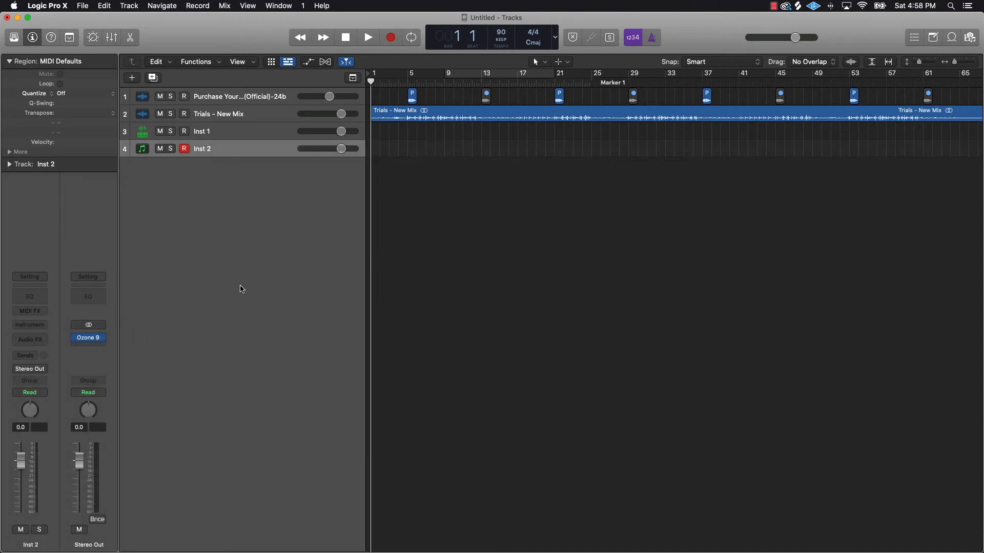
left_click(132, 77)
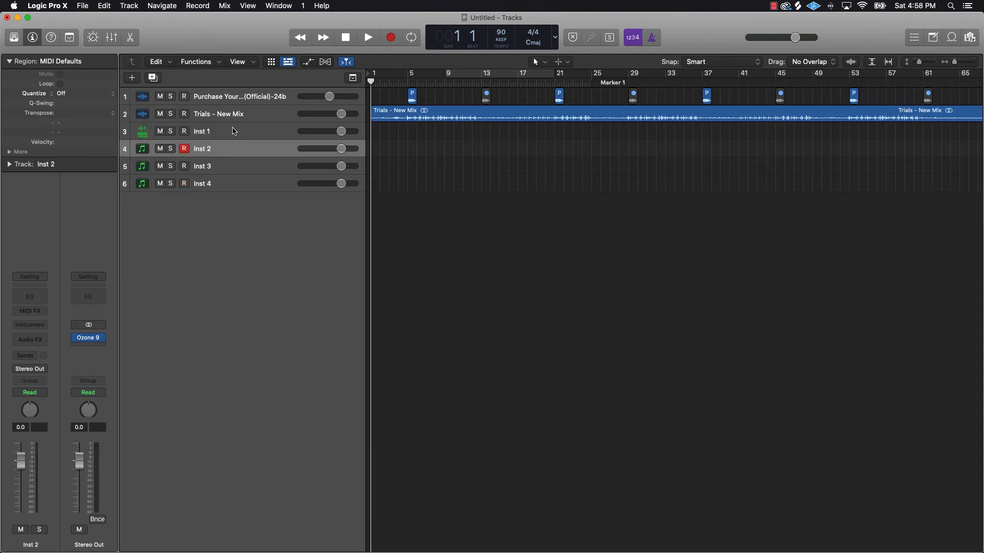
left_click(214, 131)
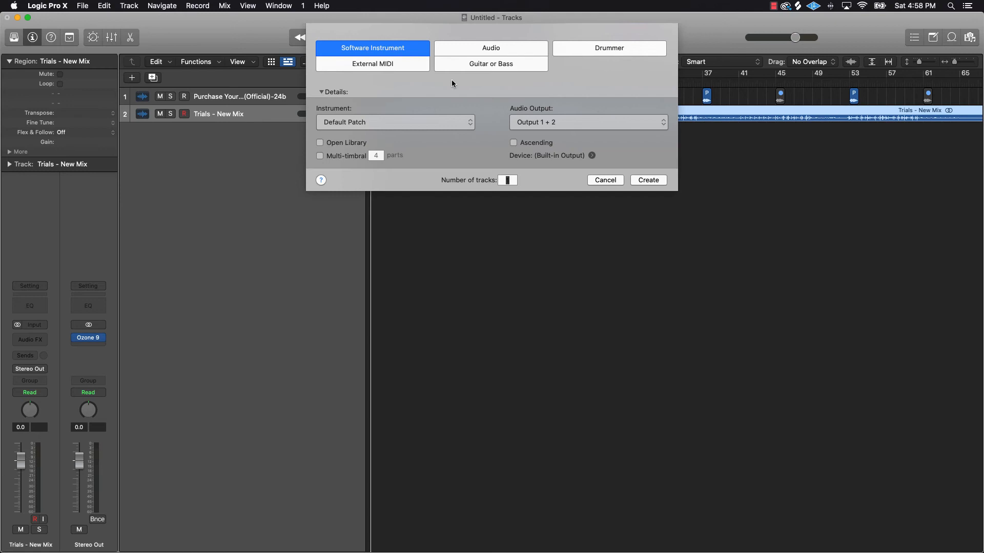
left_click(604, 179)
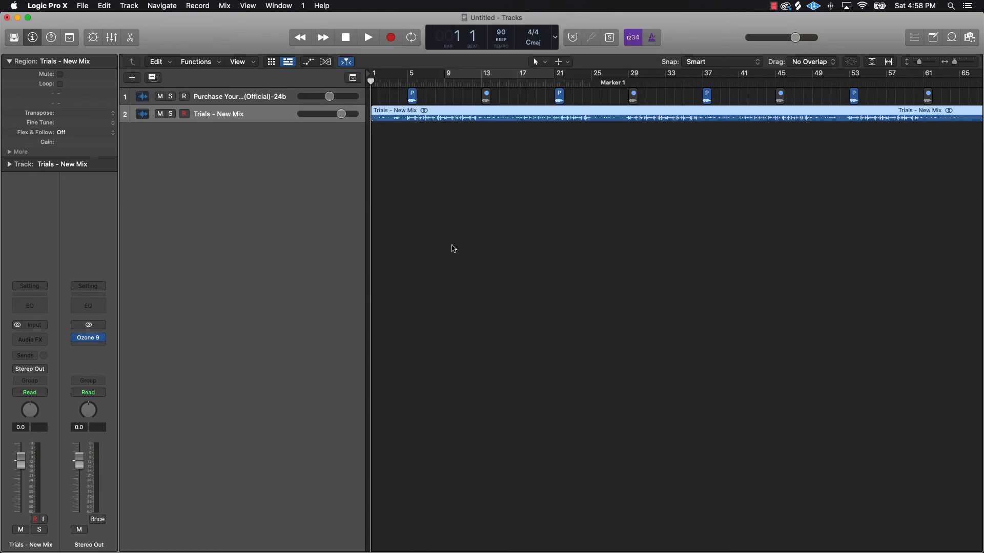
mouse_move(352, 190)
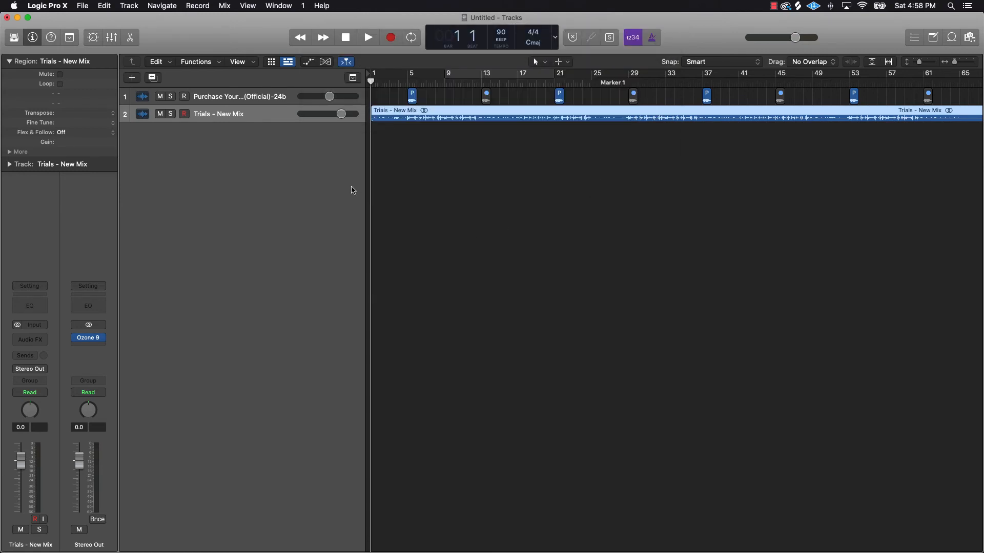